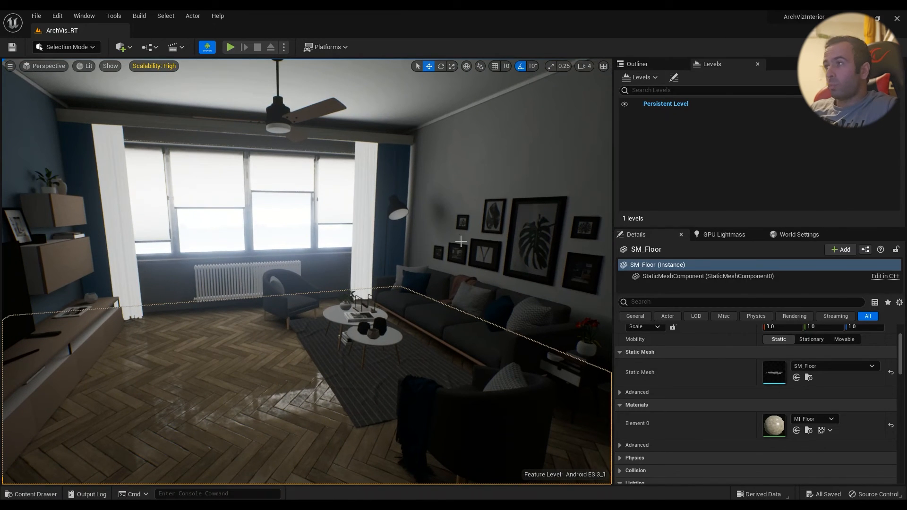
- Switch the viewport to Wireframe and open a dining chair's SM_DiningChair_01 mesh
click(87, 65)
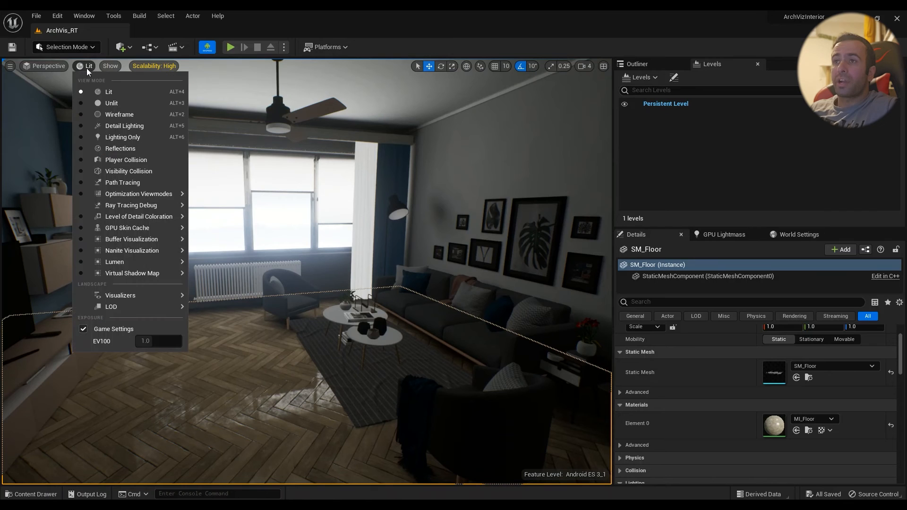
mouse_move(120, 113)
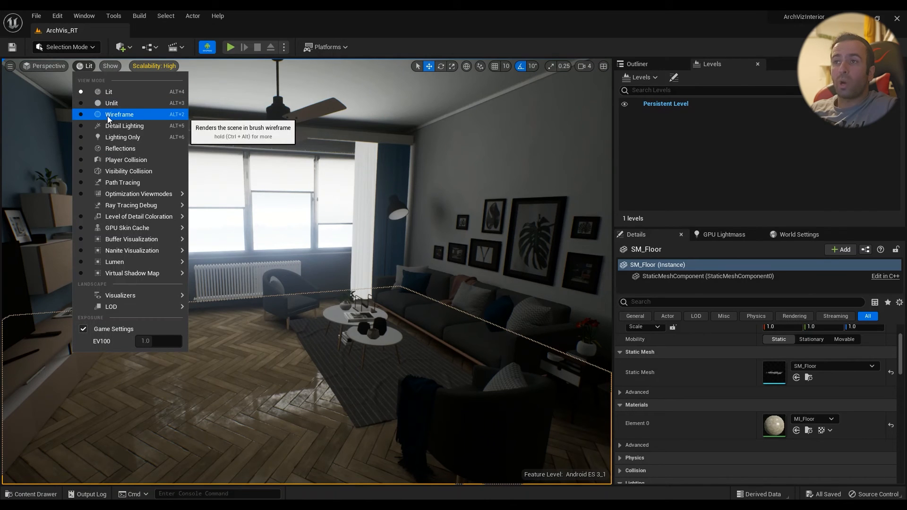
click(120, 114)
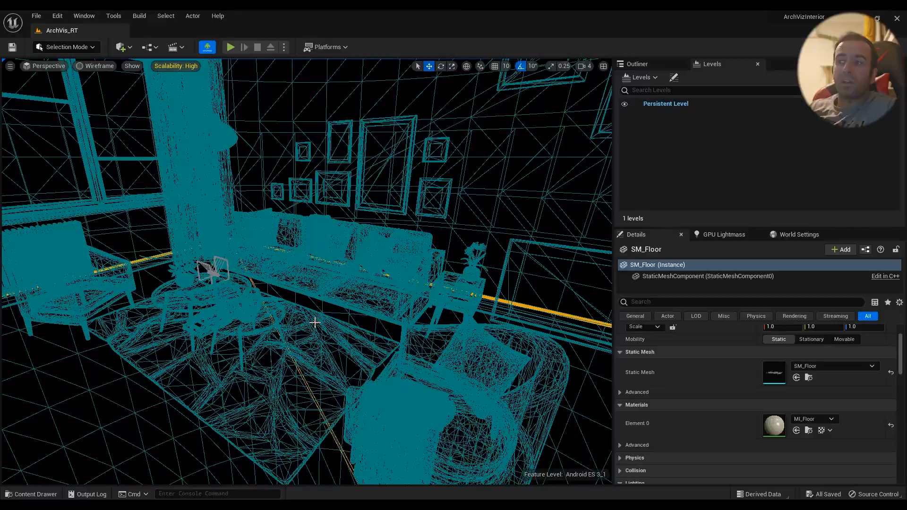
mouse_move(321, 327)
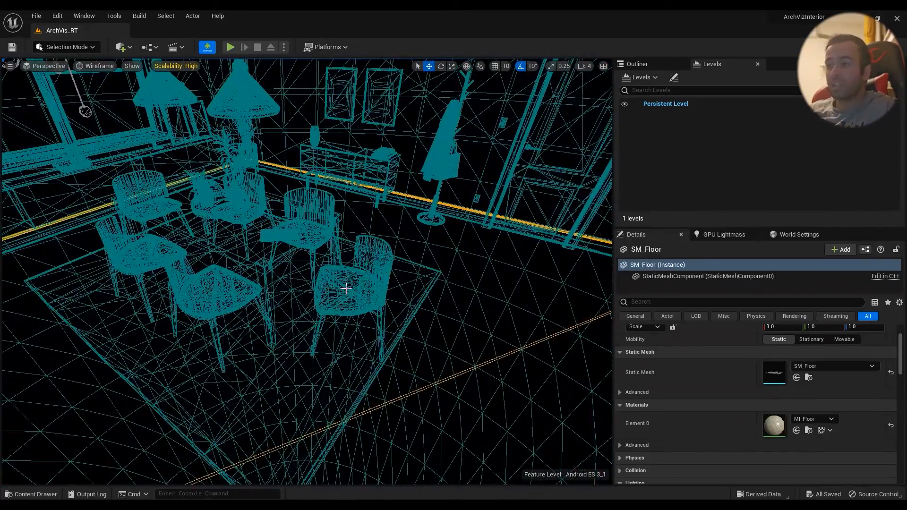
click(348, 289)
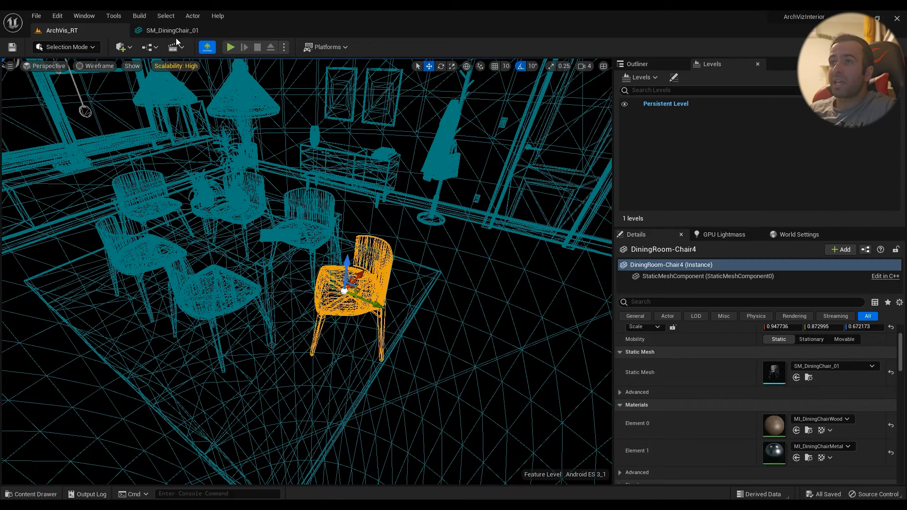
click(171, 30)
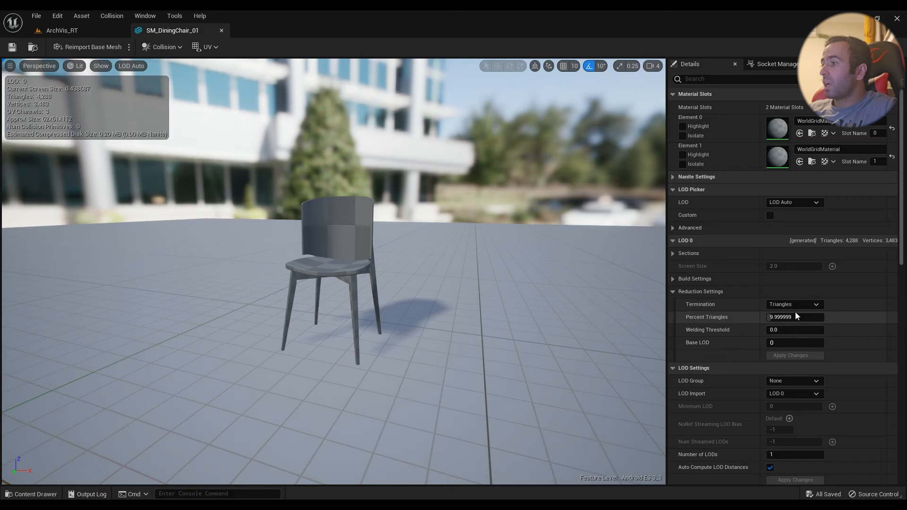
- Open the LOD preview list and expand LOD 0 Reduction Settings and Nanite Settings
click(673, 240)
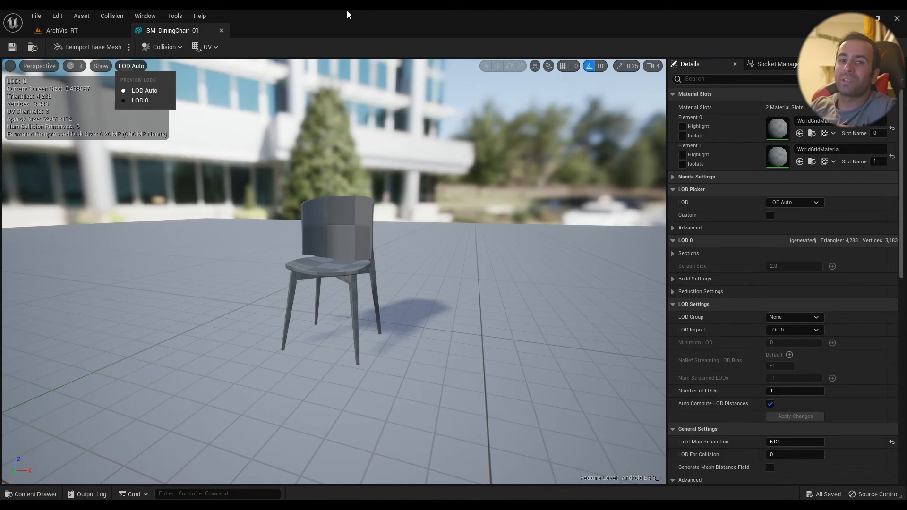
mouse_move(435, 173)
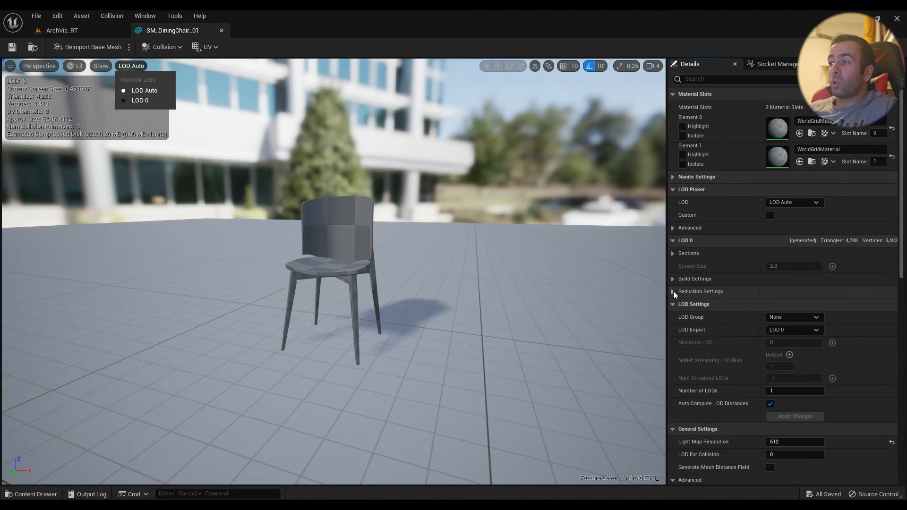
click(701, 291)
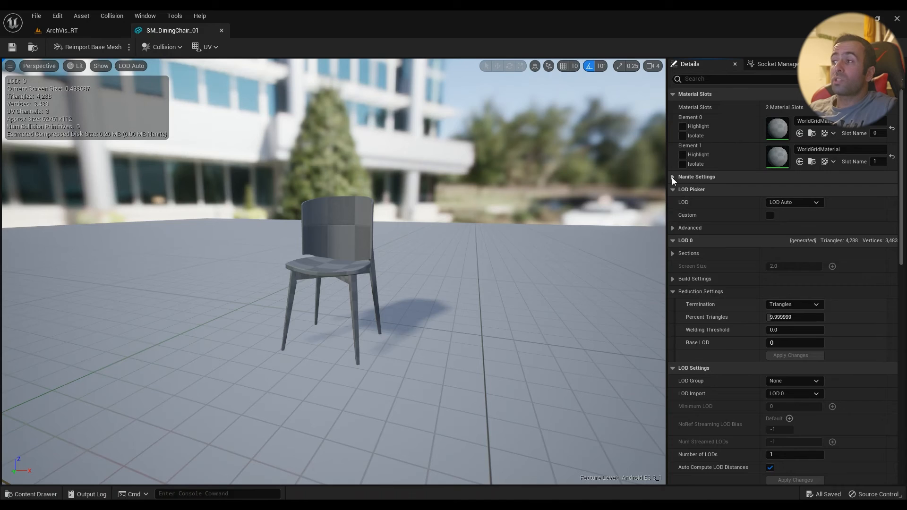
click(673, 176)
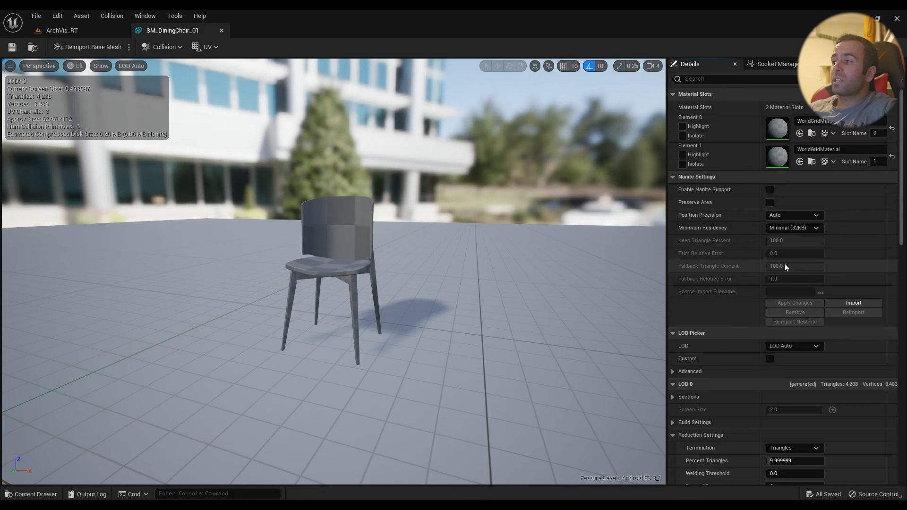
- Apply a 2.0 Percent Triangles reduction to the chair's LOD0
scroll(down, 3)
text(100)
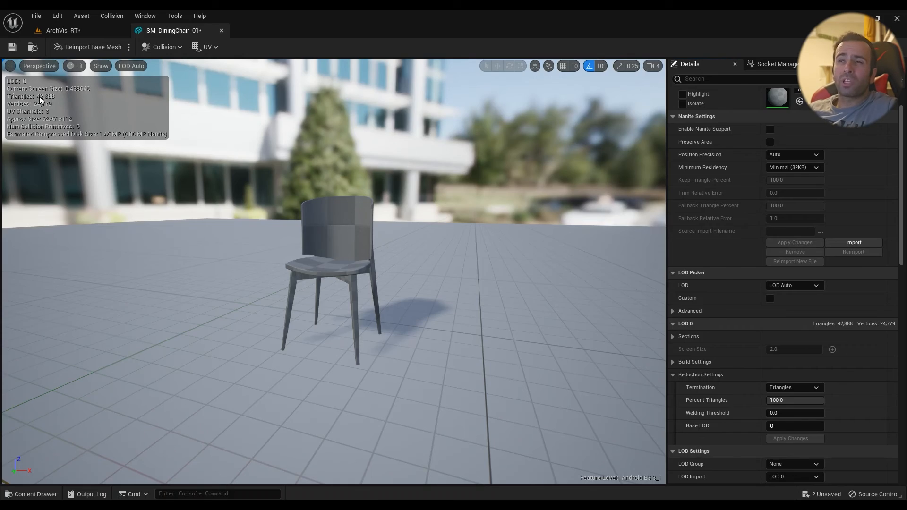
mouse_move(327, 282)
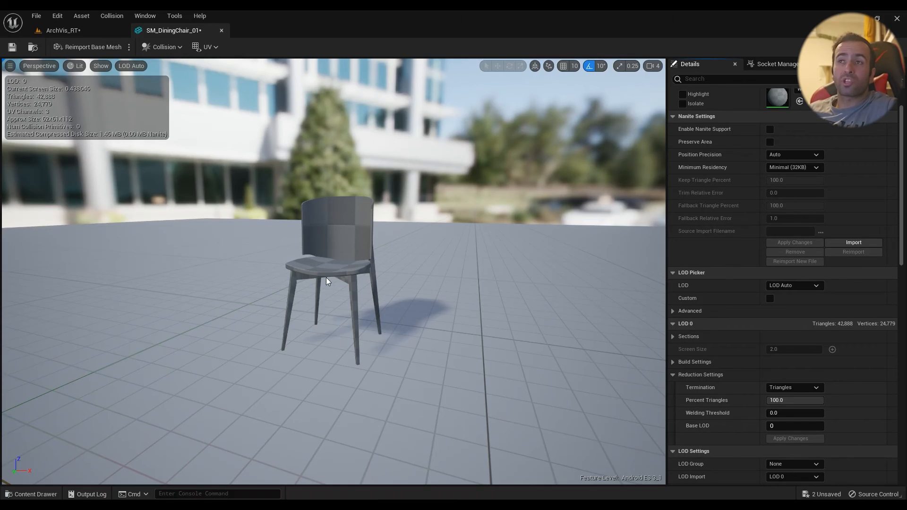
click(62, 30)
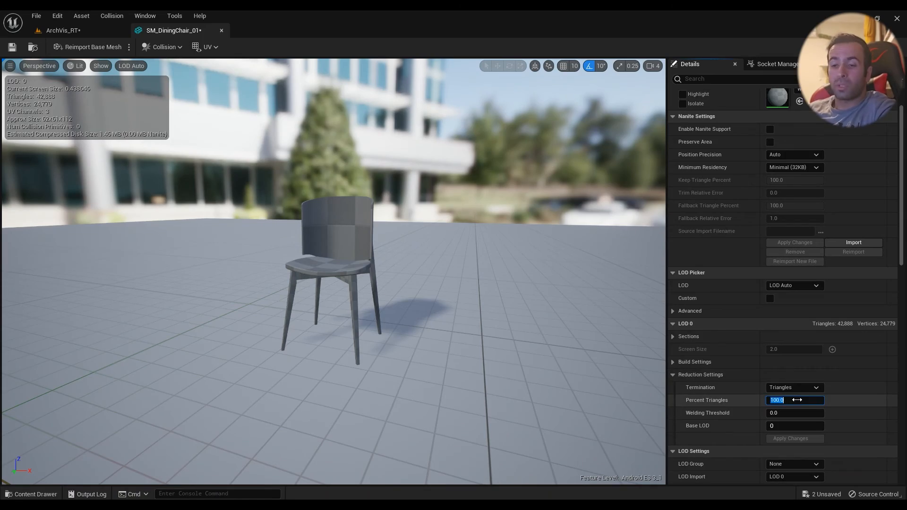
text(2.0)
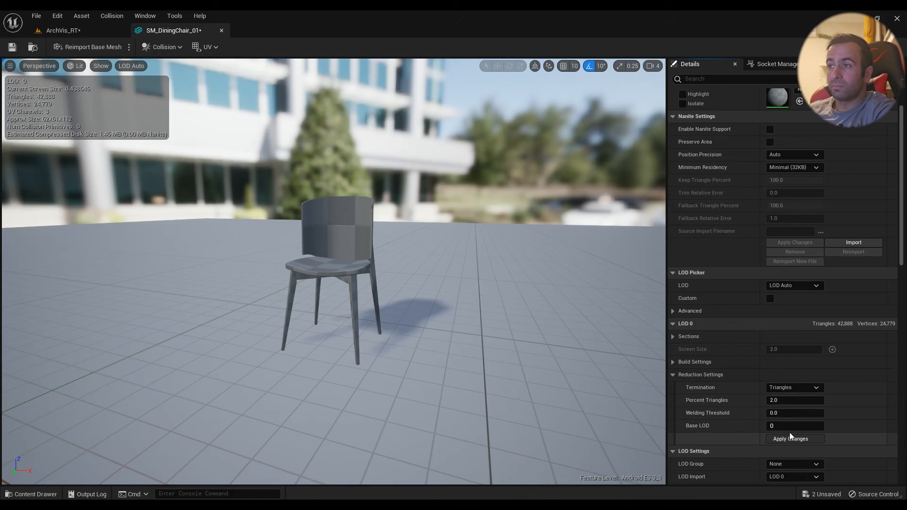
click(795, 438)
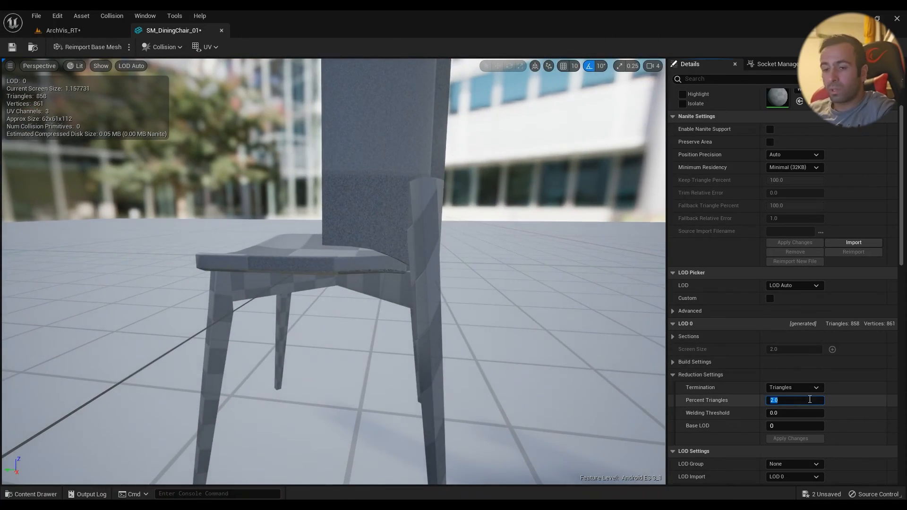
- Reapply the chair's LOD0 reduction at 100.0 percent triangles
text(100.0)
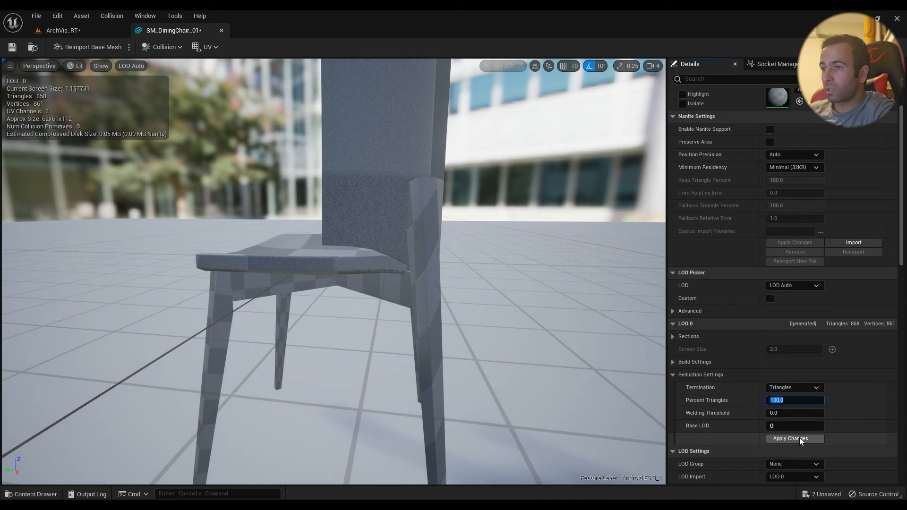
click(794, 438)
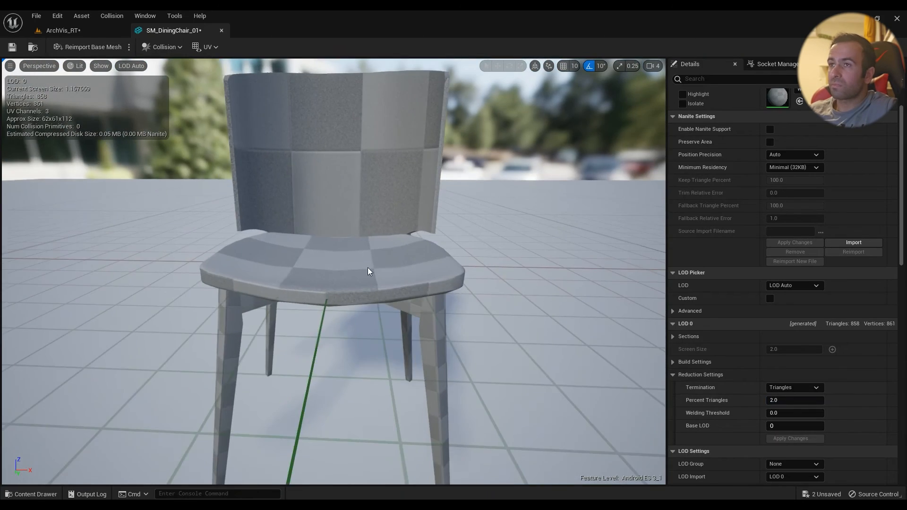
scroll(down, 3)
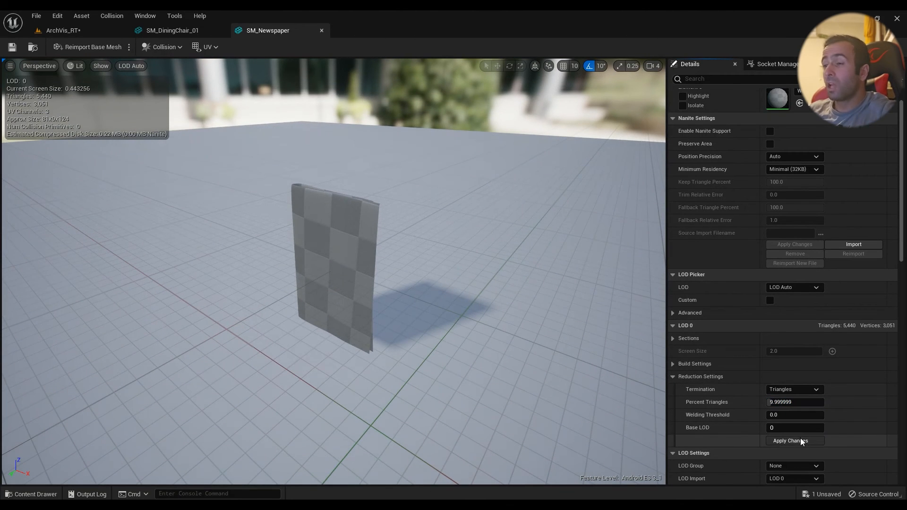
- Apply 10 percent reduction to SM_Newspaper (544 triangles) and return to the ArchVis_RT level
click(791, 441)
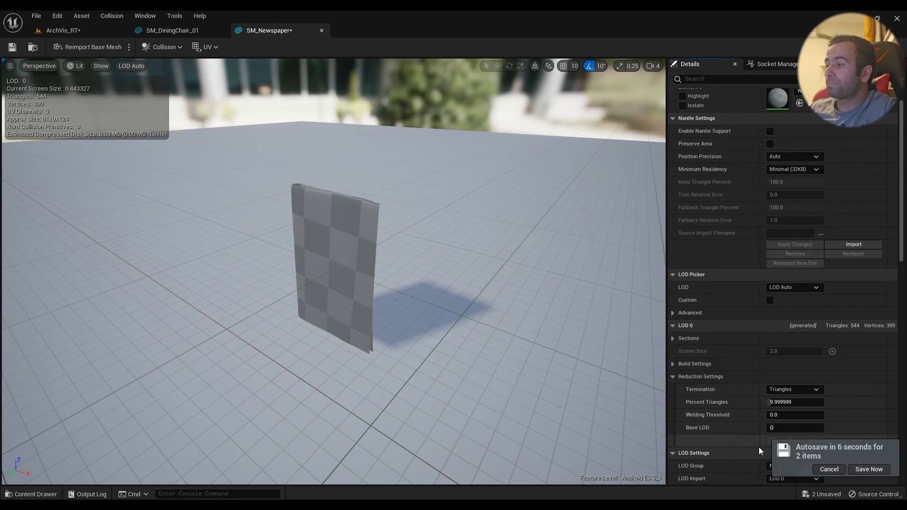
click(829, 469)
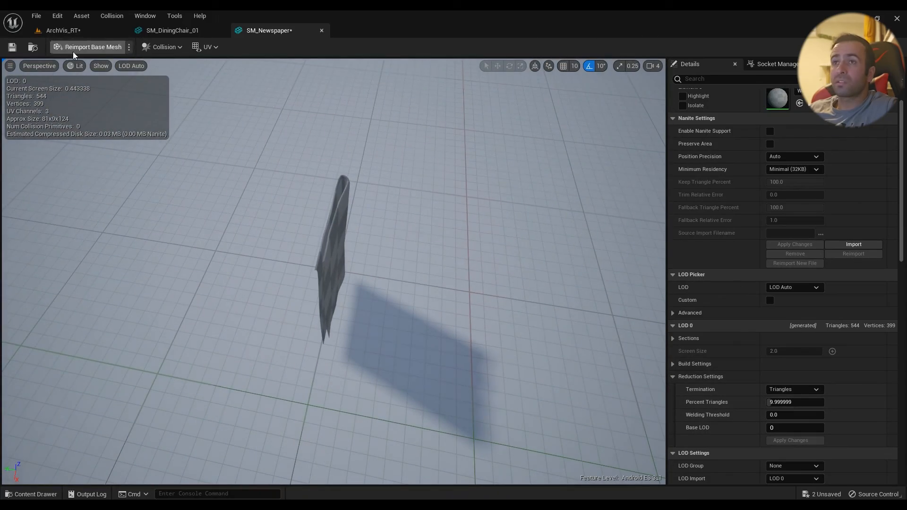
click(58, 30)
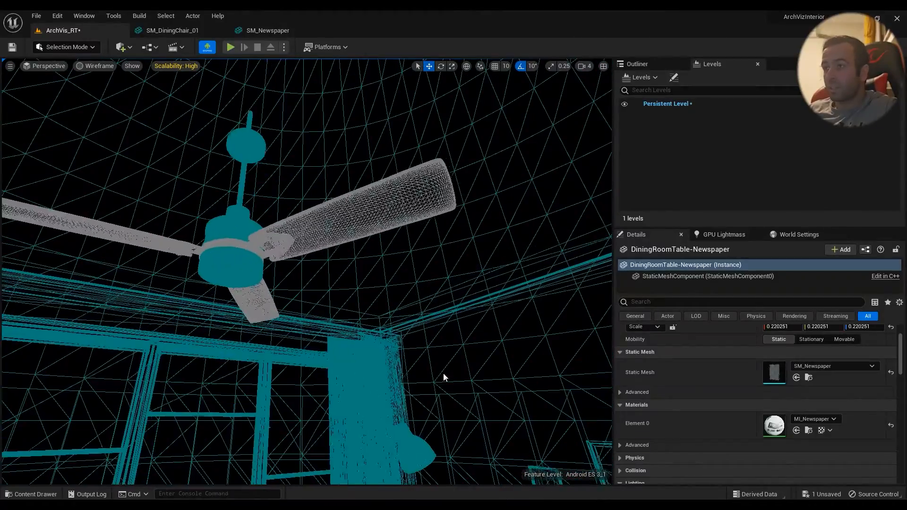
- Select the FanBlades actor and scroll Details to its SK_FanBlades skeletal mesh
click(243, 232)
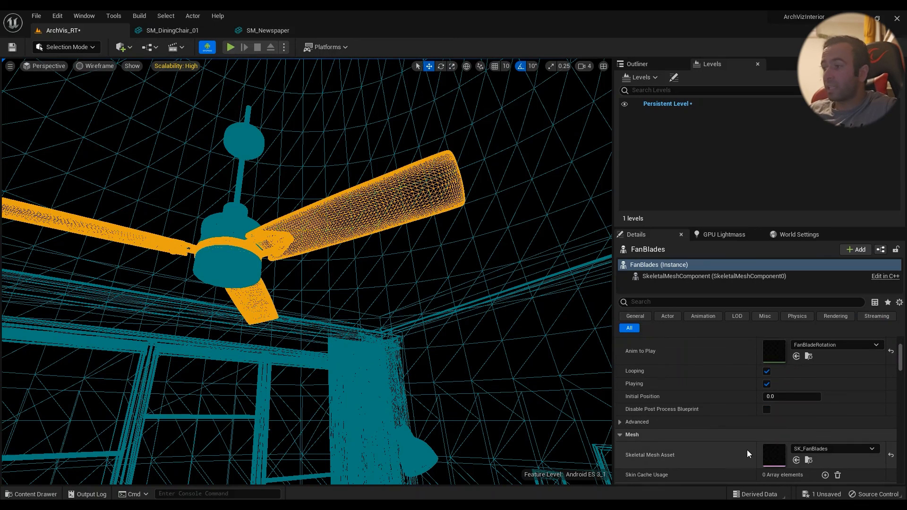
scroll(down, 3)
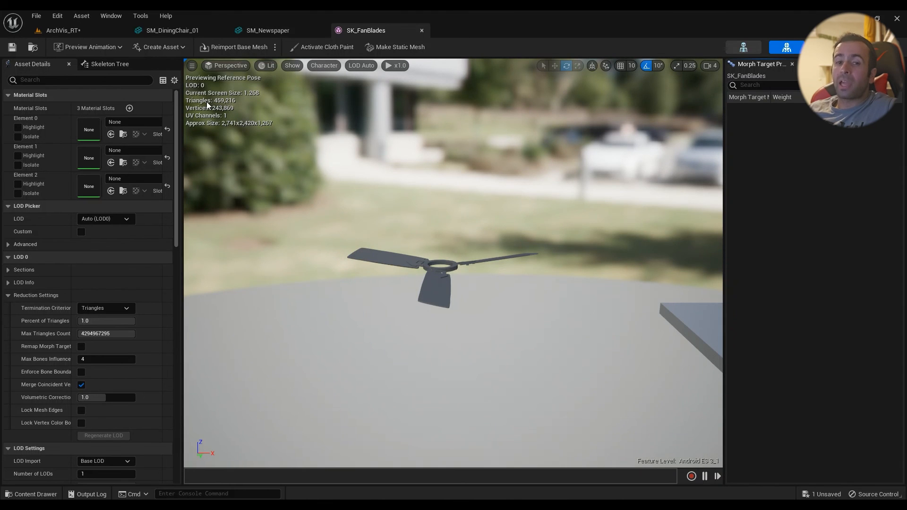
mouse_move(391, 251)
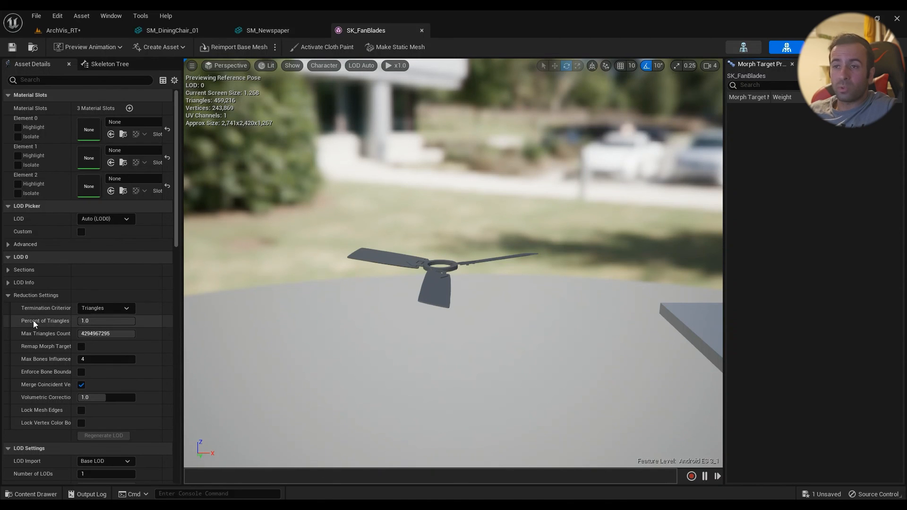
- Regenerate the fan blades' LOD0 at 0.1 Percent of Triangles, confirming the prompt
click(8, 295)
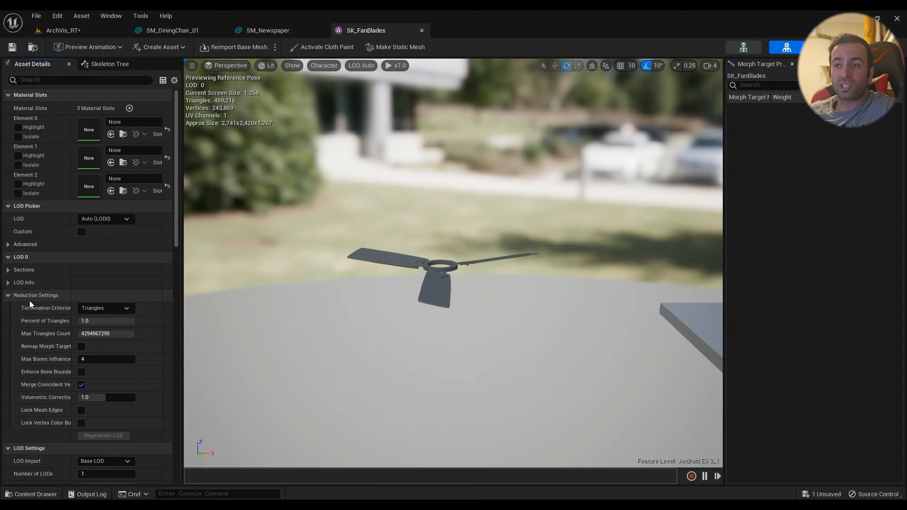
mouse_move(55, 330)
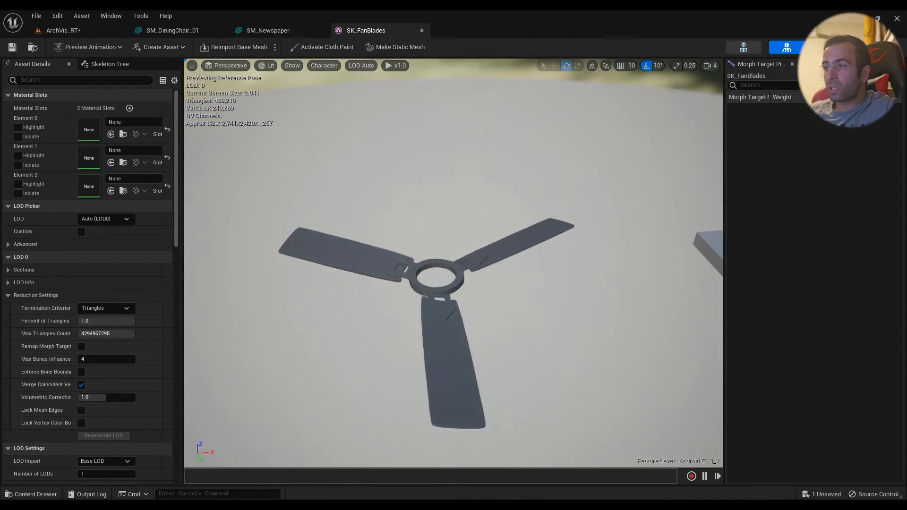
click(107, 321)
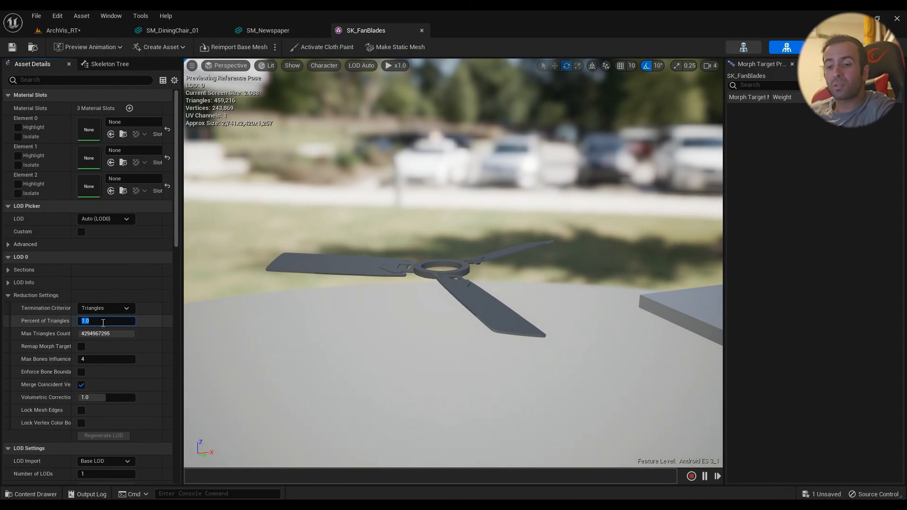
text(0.1)
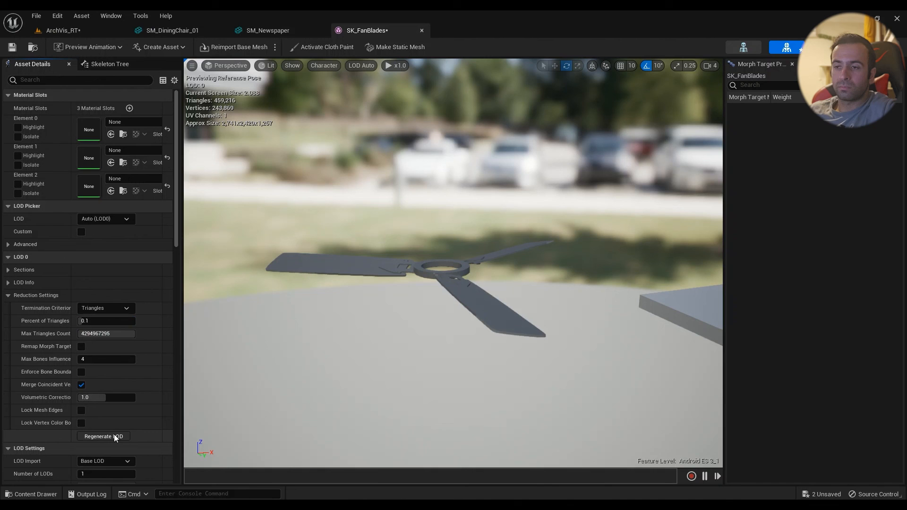
click(103, 436)
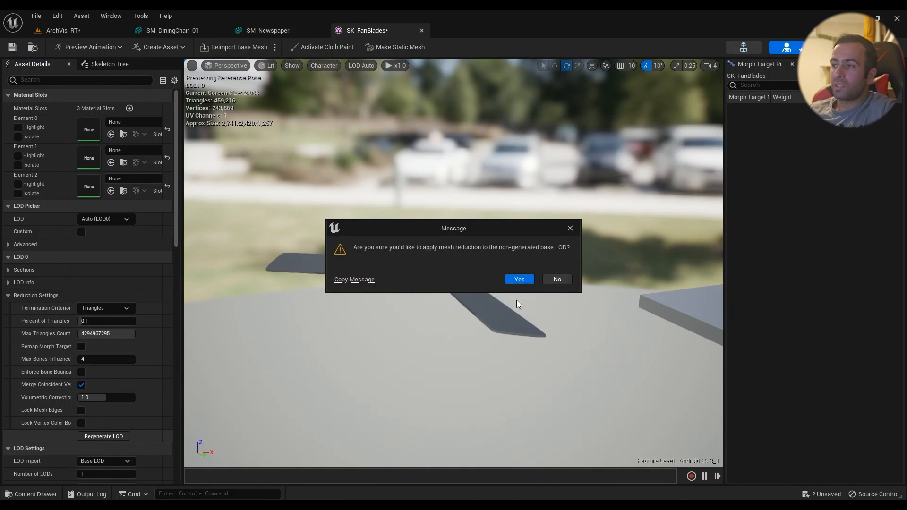
click(518, 280)
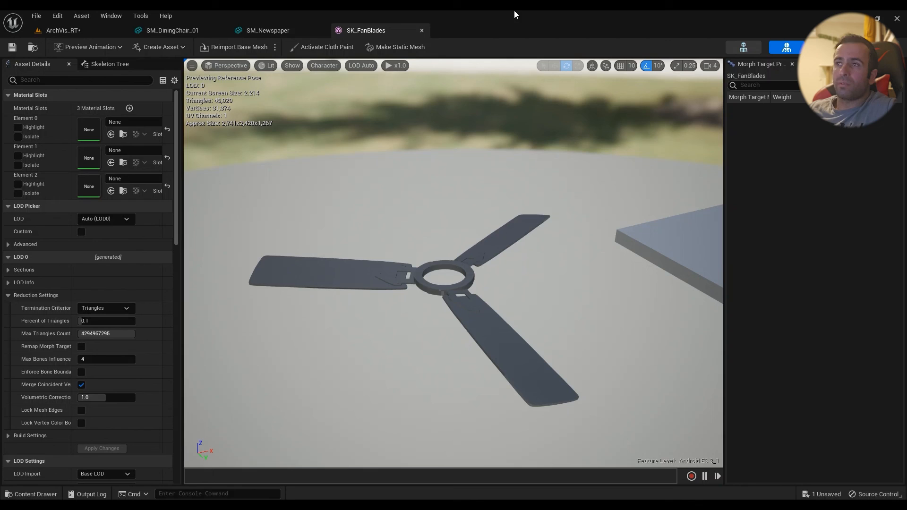
click(12, 47)
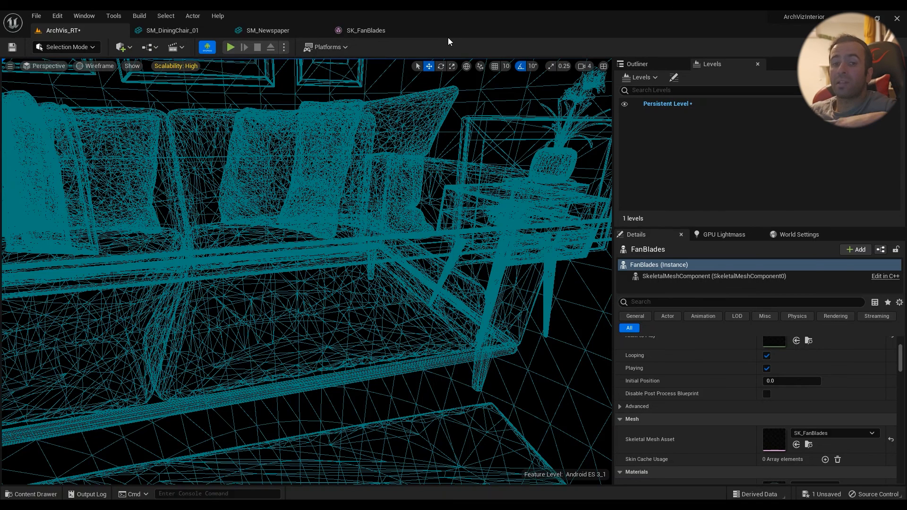
- Return to the ArchVis_RT level tab to view the sofa in wireframe
click(269, 30)
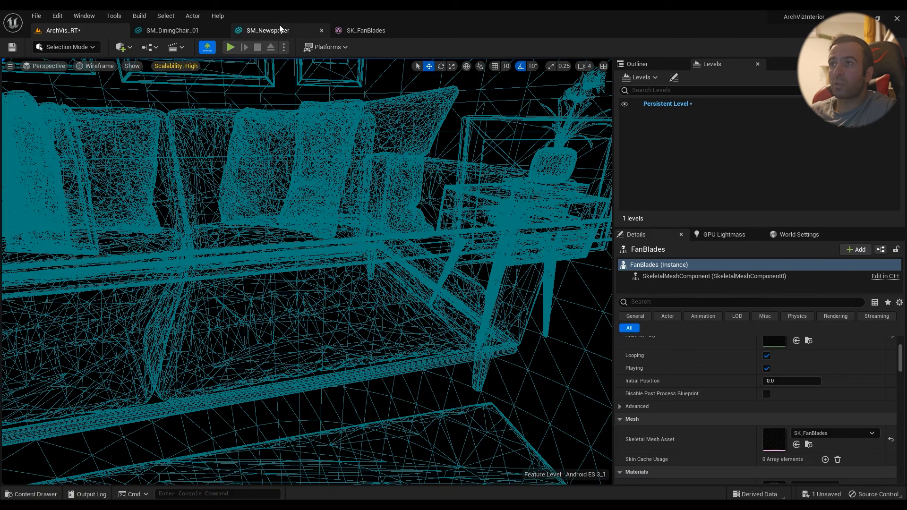